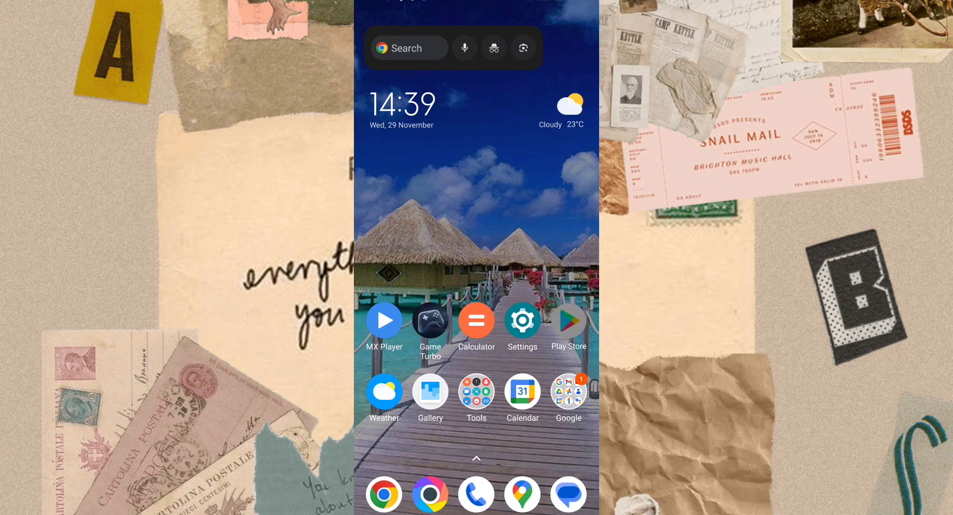
Search the Play Store for "screen rotation control jubo co"
click(568, 321)
text(screen rot)
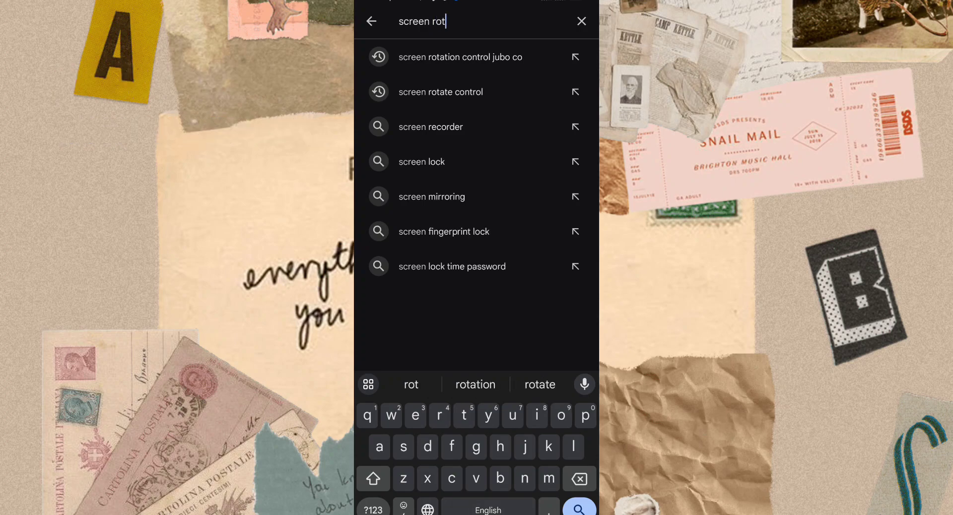
text(ation contro)
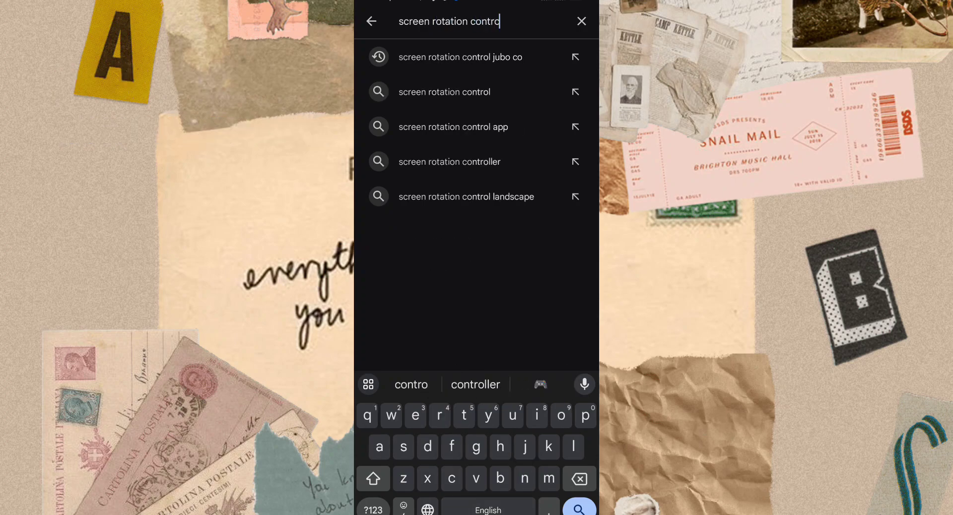
text(jubo)
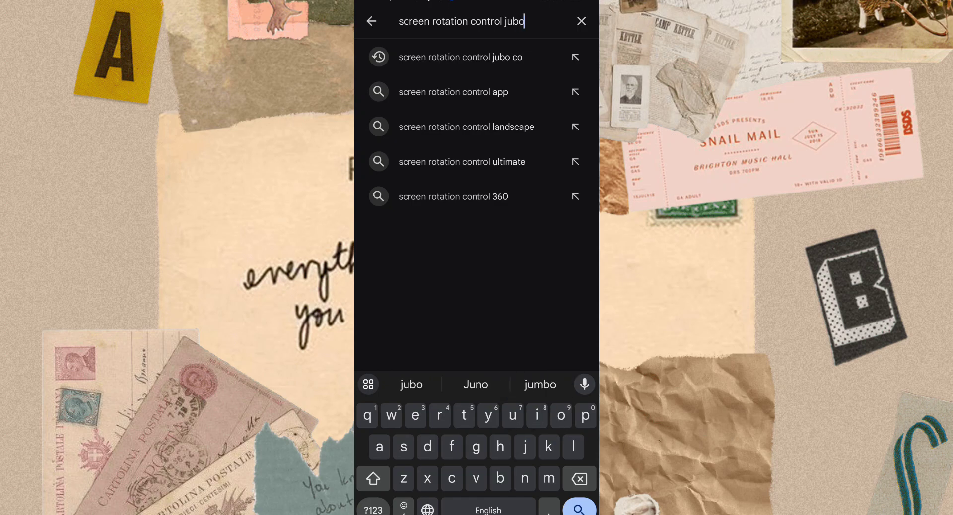
text(co)
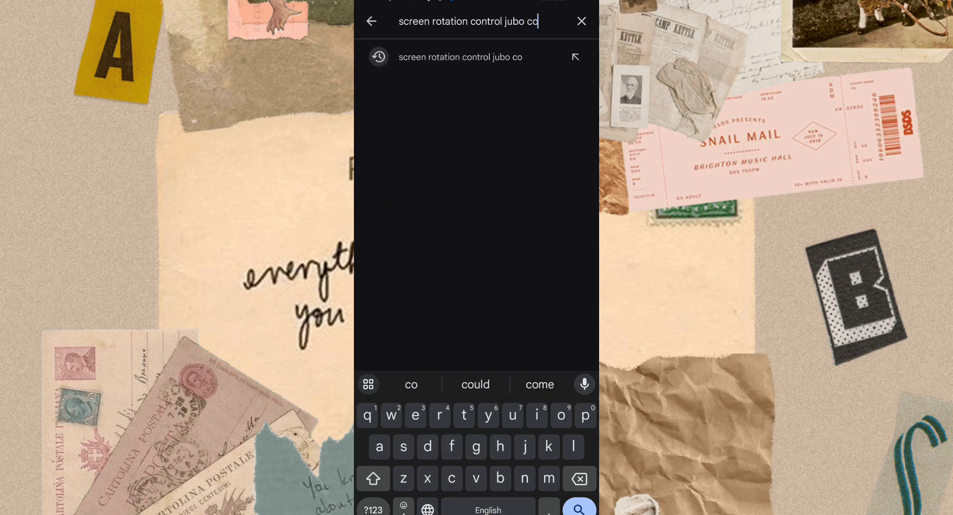
click(578, 508)
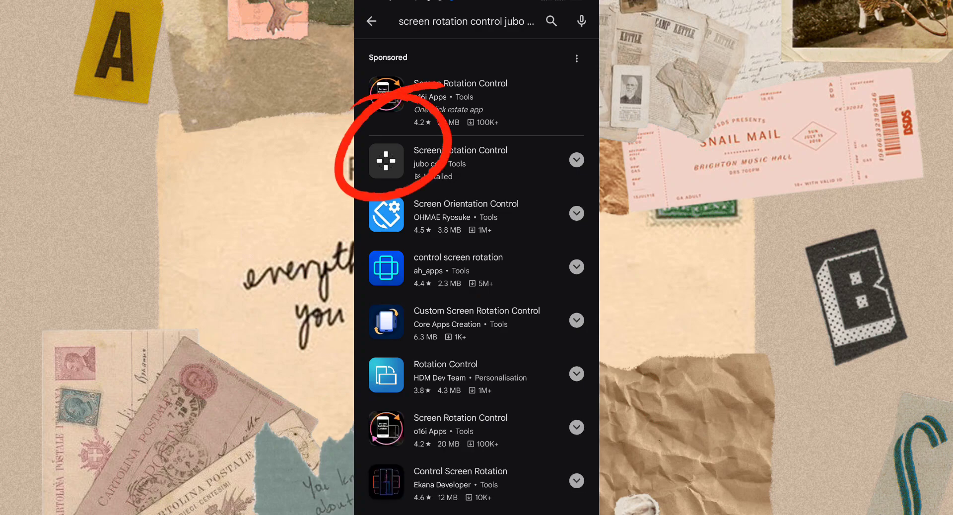
Open the jubo co Screen Rotation Control result and scroll through its app page
click(461, 150)
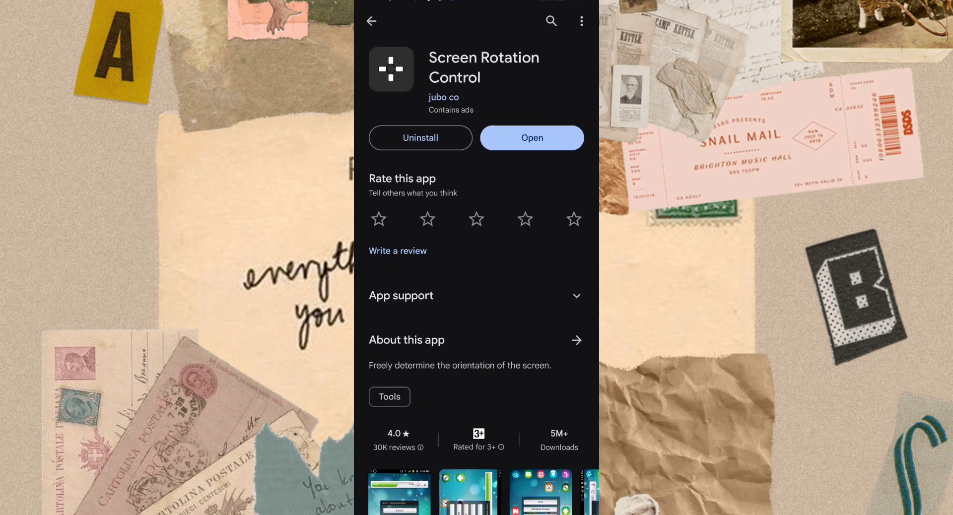
scroll(down, 3)
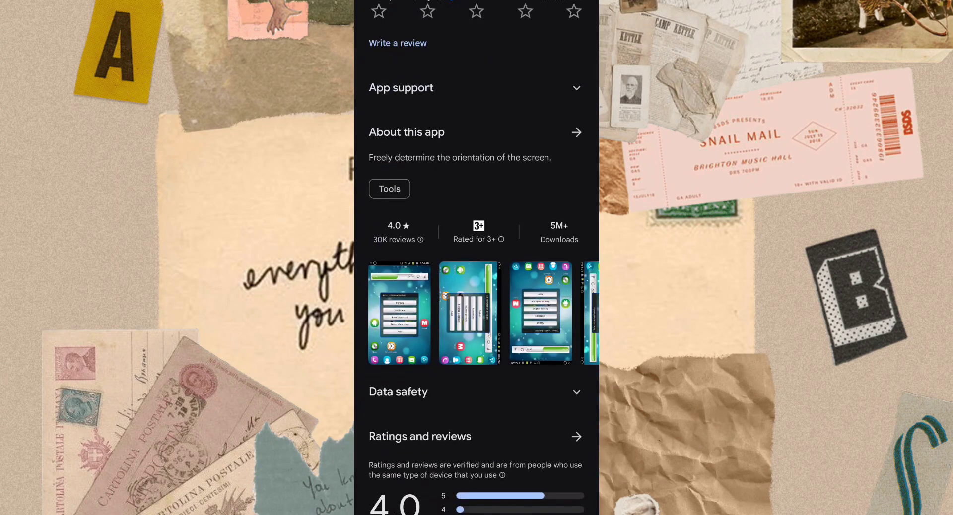
mouse_move(572, 267)
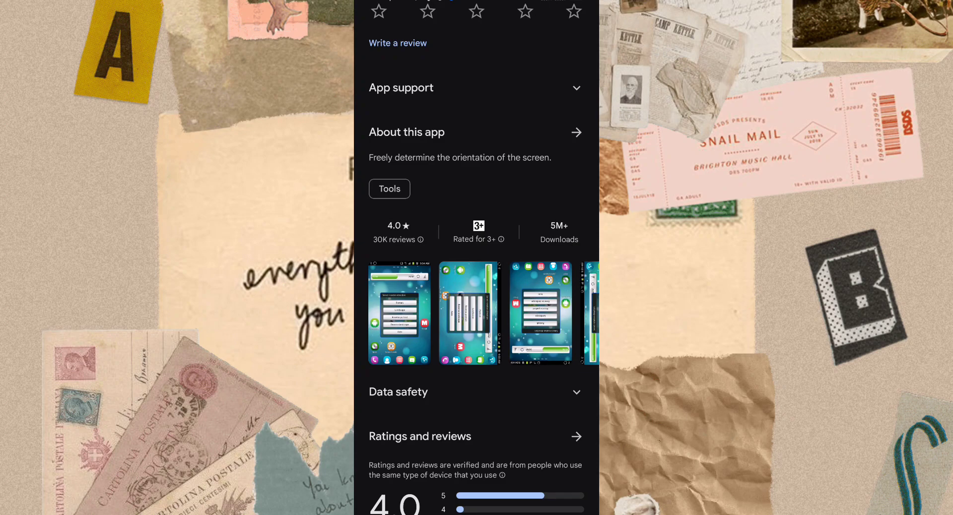
scroll(down, 3)
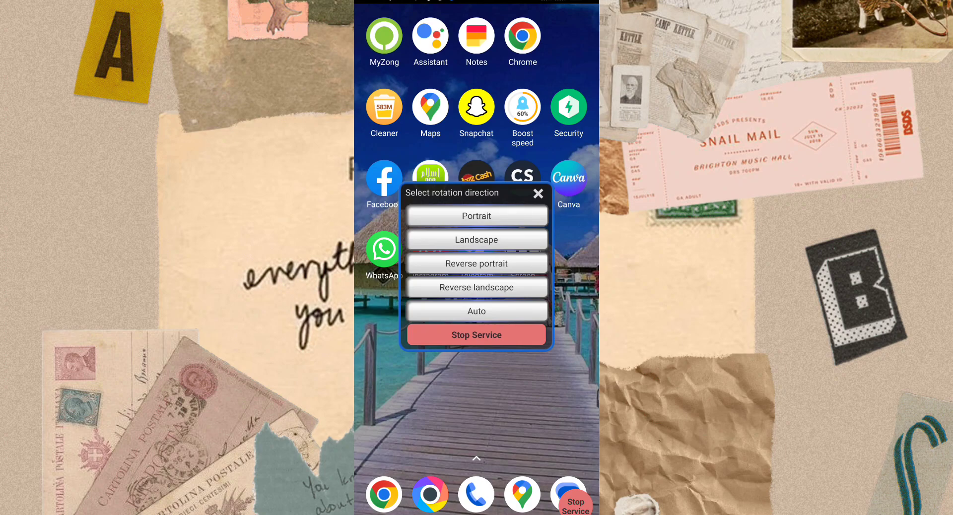
mouse_move(542, 340)
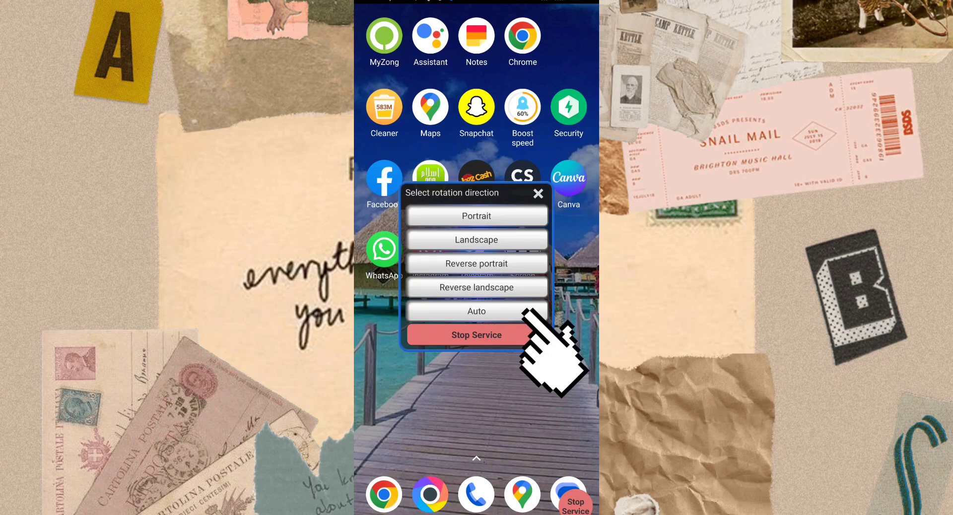
mouse_move(541, 340)
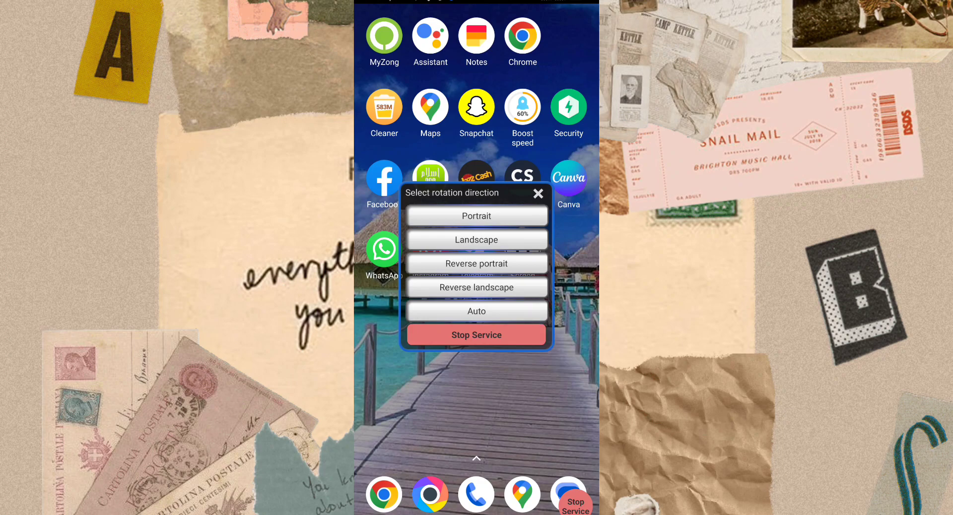
Choose Auto in the Select rotation direction popup
click(477, 240)
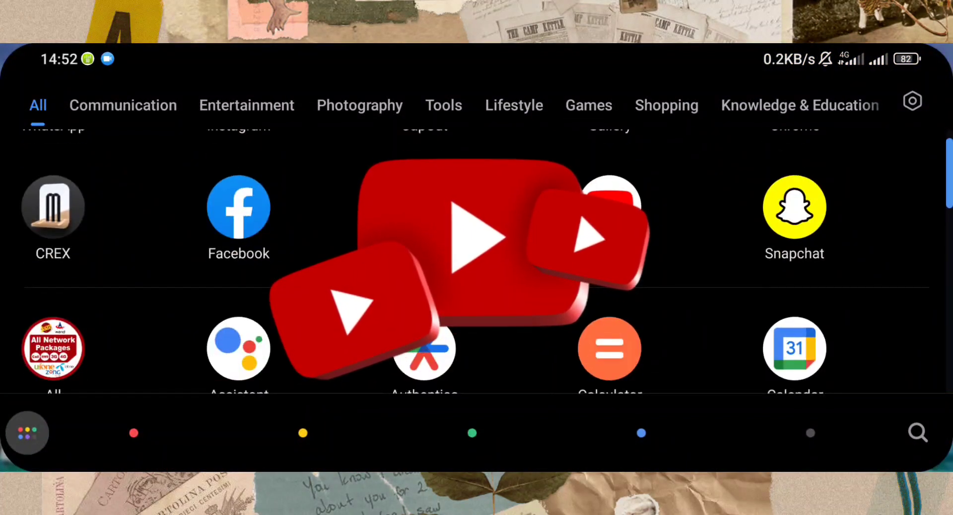
Scroll through the landscape app drawer to reach WhatsApp, YouTube and Zoom
scroll(up, 3)
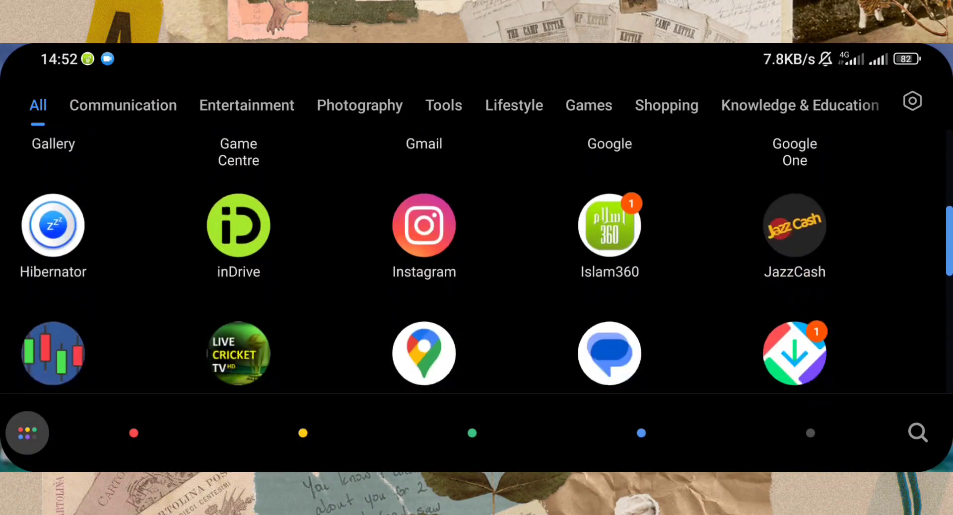
scroll(down, 3)
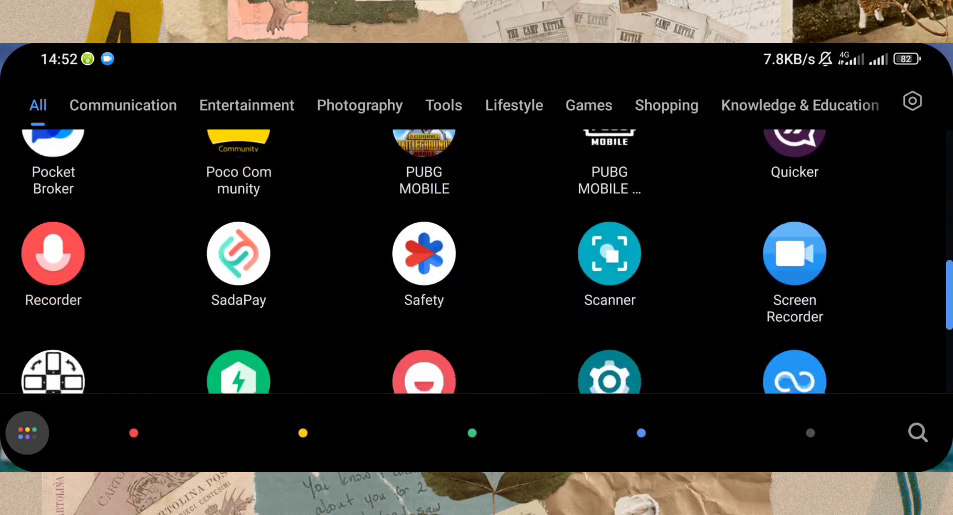
scroll(up, 3)
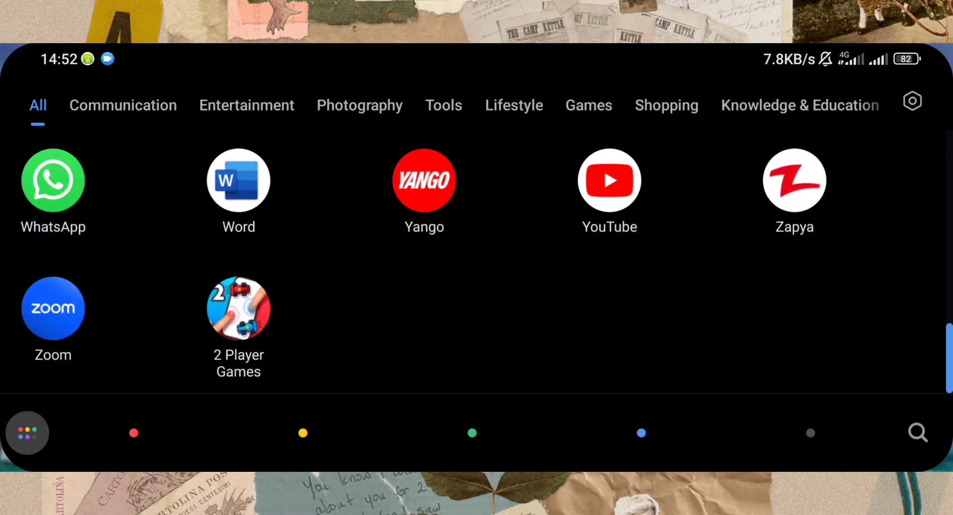